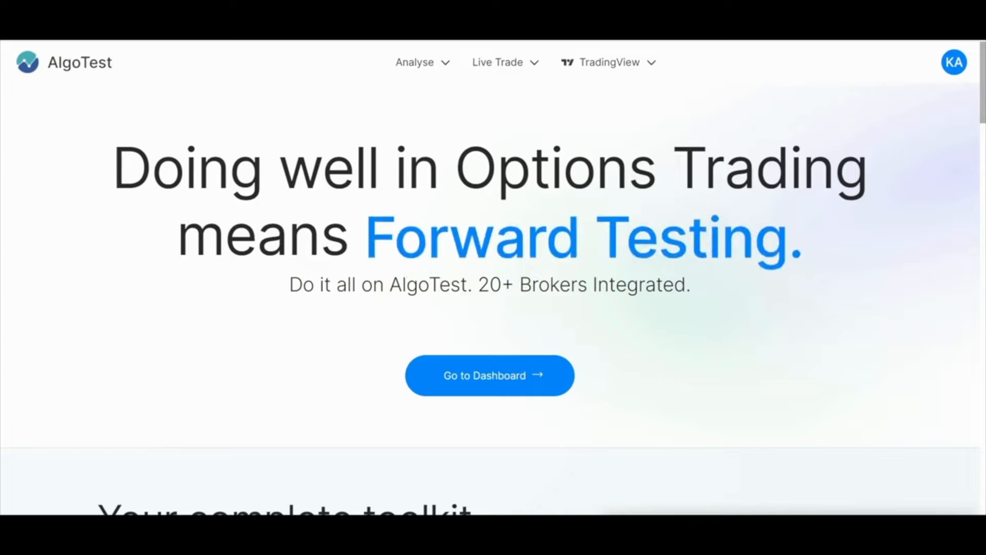
Go from the landing page to the dashboard, then to the Live Deployment page
{"action": "left_click", "coordinate": [489, 376]}
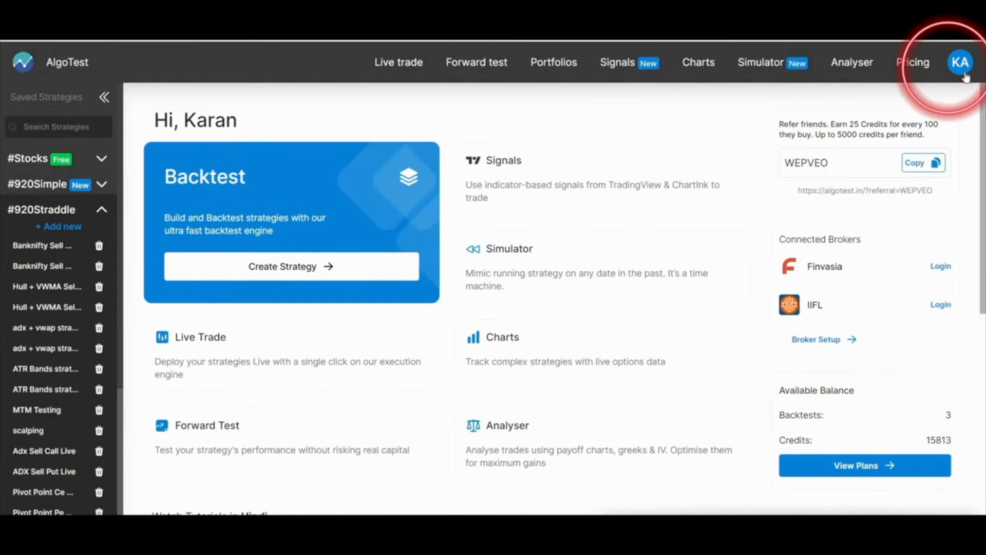
{"action": "left_click", "coordinate": [960, 62]}
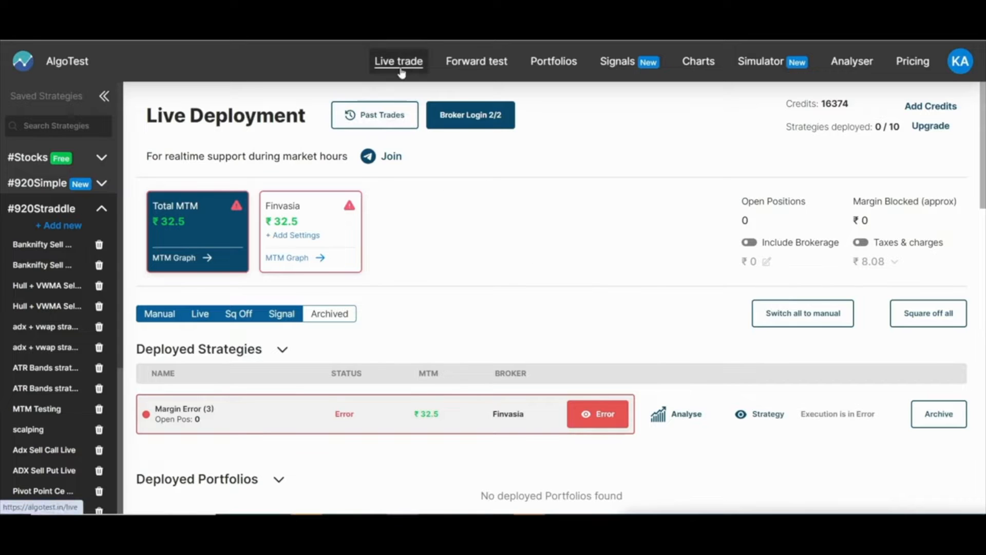
From Live trade, open the Margin Error strategy's error details and inspect the margin messages
{"action": "left_click", "coordinate": [67, 61]}
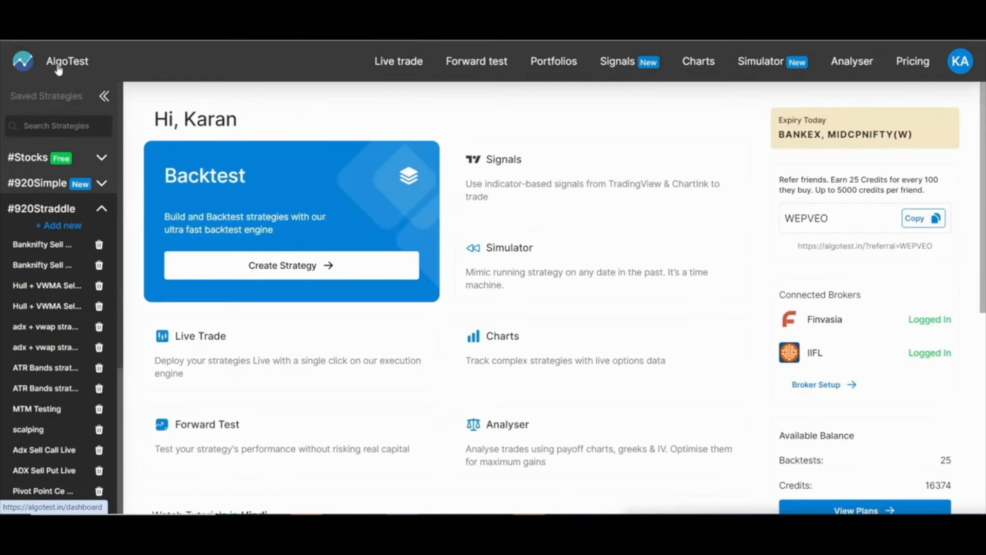
{"action": "left_click", "coordinate": [398, 61]}
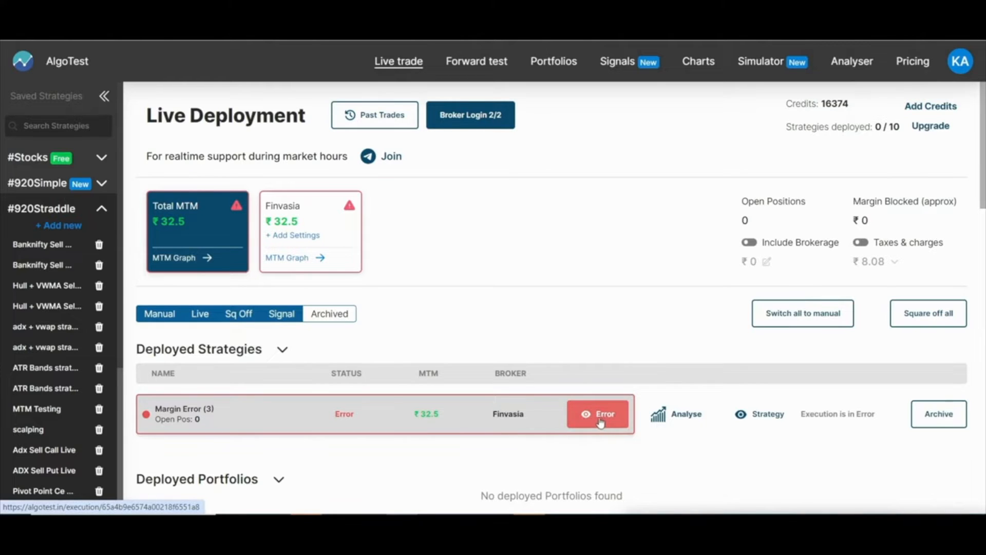
{"action": "left_click", "coordinate": [597, 413]}
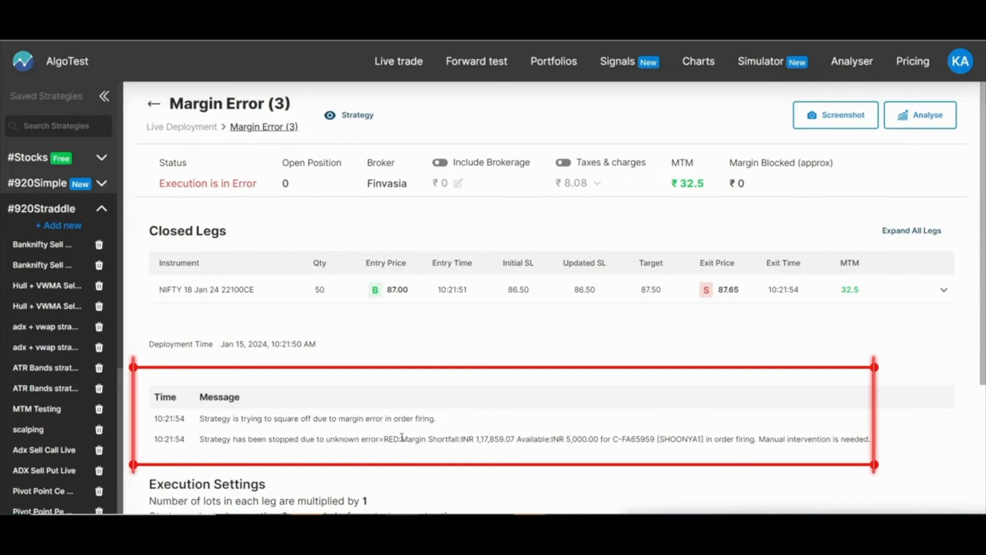
{"action": "left_click_drag", "start_coordinate": [420, 439], "coordinate": [552, 439]}
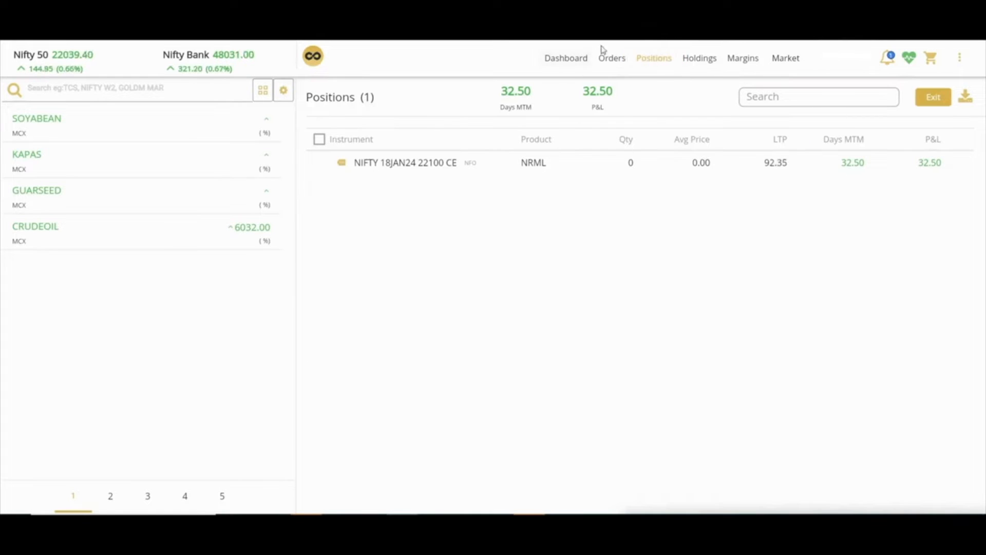
Check the Finvasia NIFTY 18JAN24 22100 CE position showing 32.50 P&L
{"action": "left_click", "coordinate": [612, 57]}
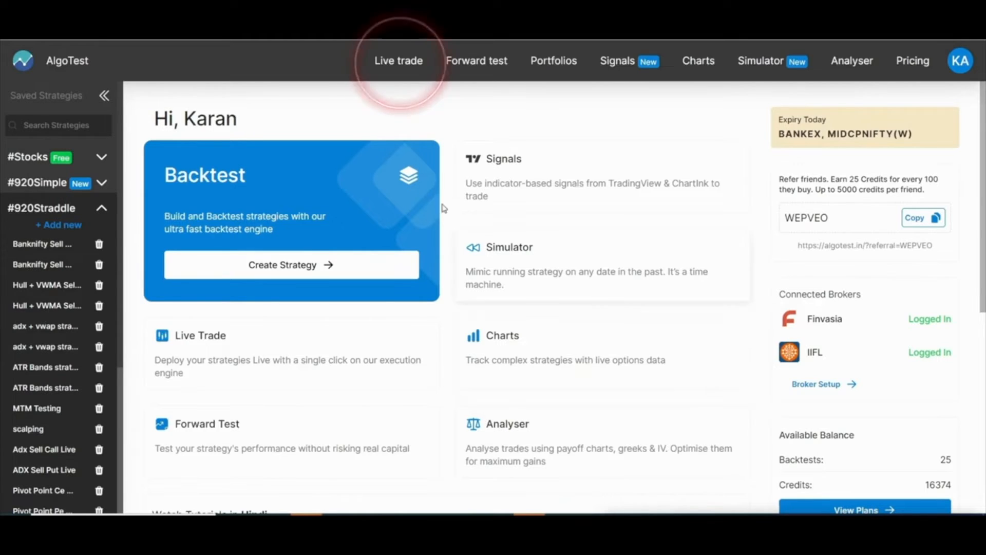
Open the Any Other Error strategy's details and select the running NIFTY 22850CE leg name
{"action": "left_click", "coordinate": [398, 60]}
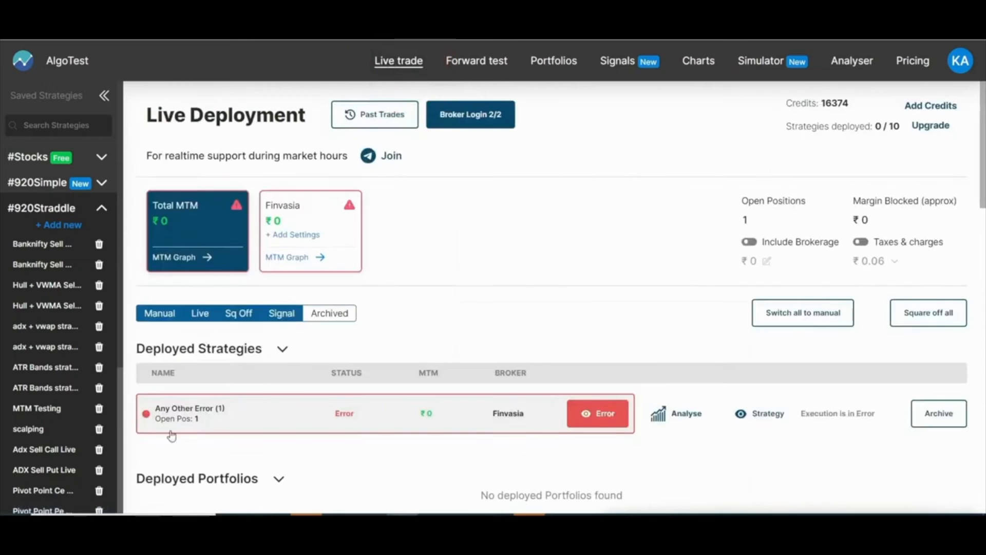
{"action": "left_click", "coordinate": [189, 413]}
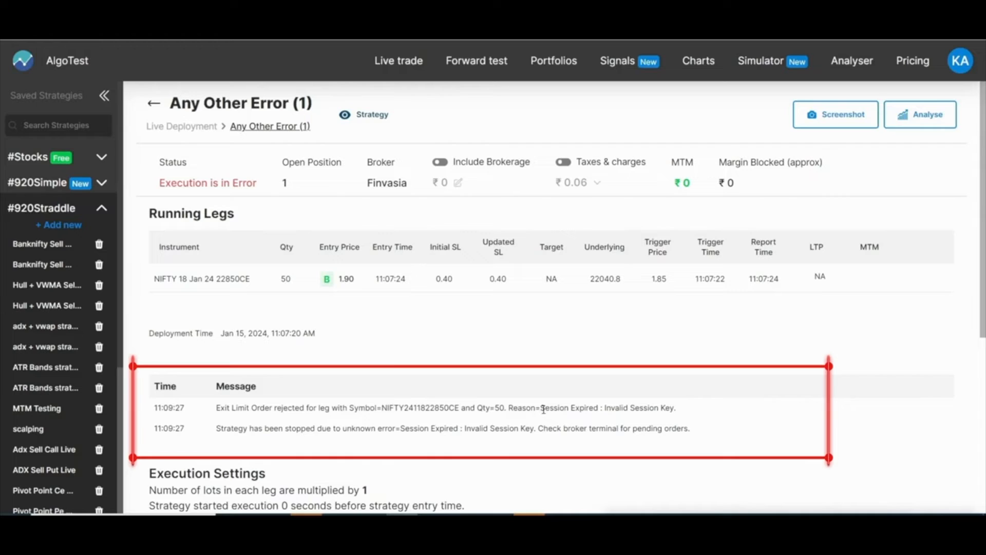
{"action": "mouse_move", "coordinate": [718, 409]}
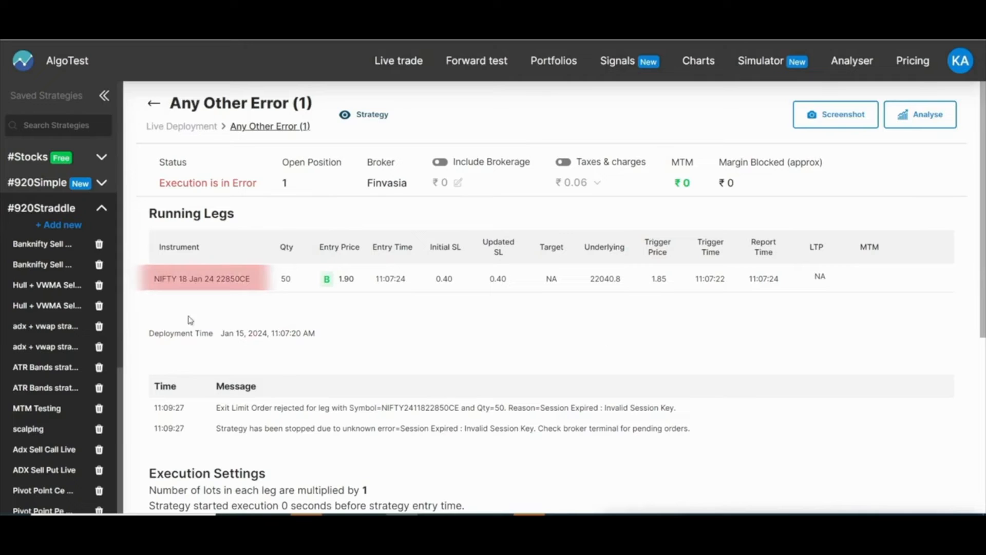
{"action": "double_click", "coordinate": [228, 279]}
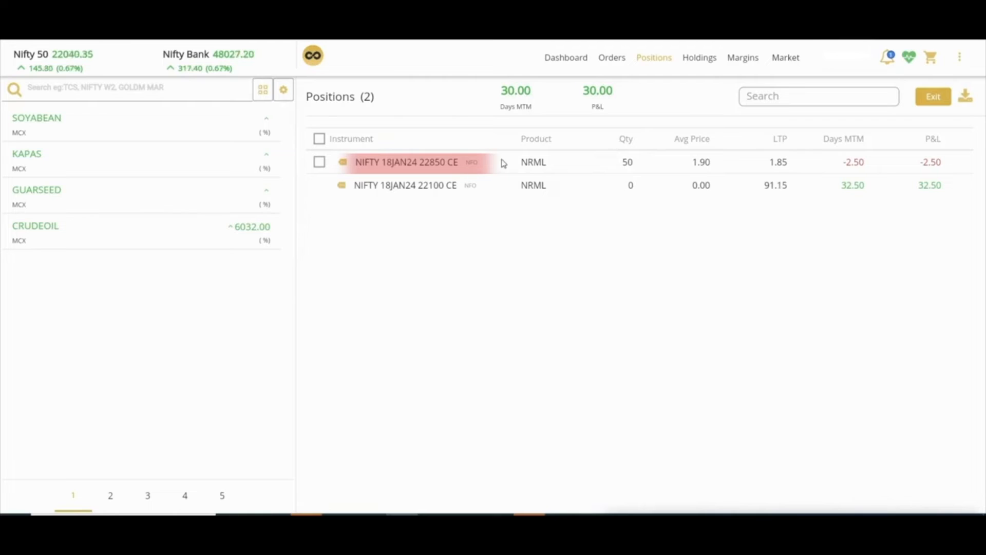
{"action": "mouse_move", "coordinate": [499, 159]}
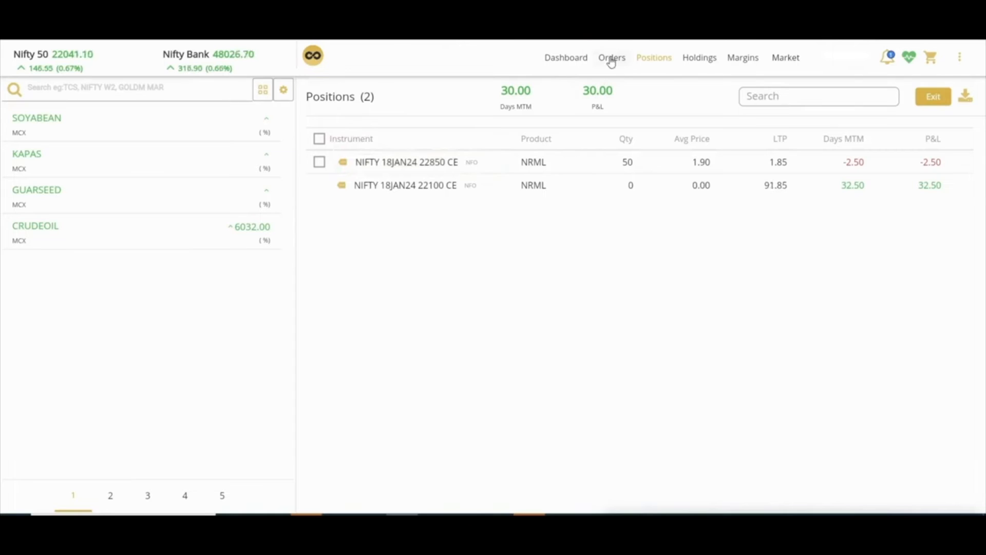
Inspect the open NIFTY 18JAN24 22850 CE position of 50, then view Orders
{"action": "left_click", "coordinate": [611, 57]}
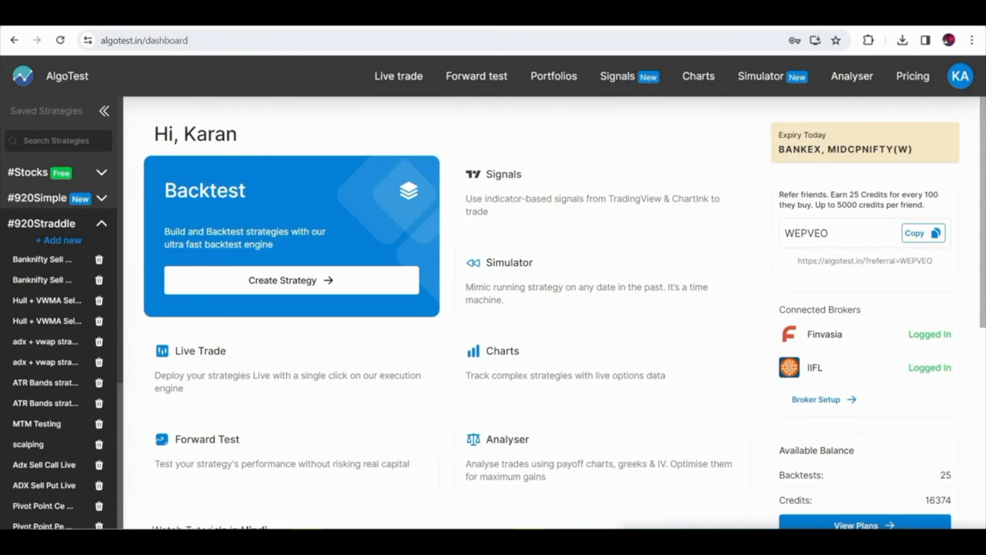
Reopen the Any Other Error strategy's session-expired error details from Live trade
{"action": "left_click", "coordinate": [398, 76]}
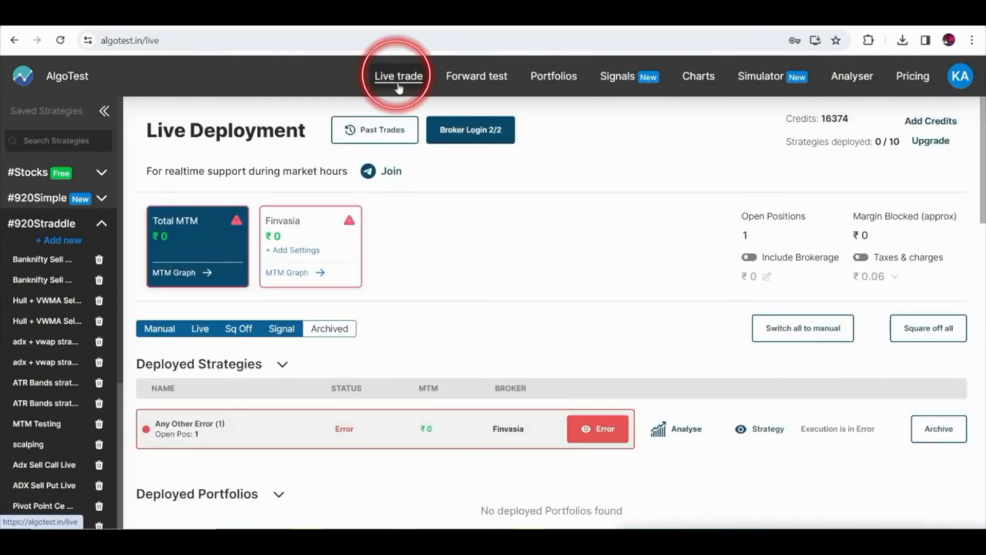
{"action": "left_click", "coordinate": [598, 428]}
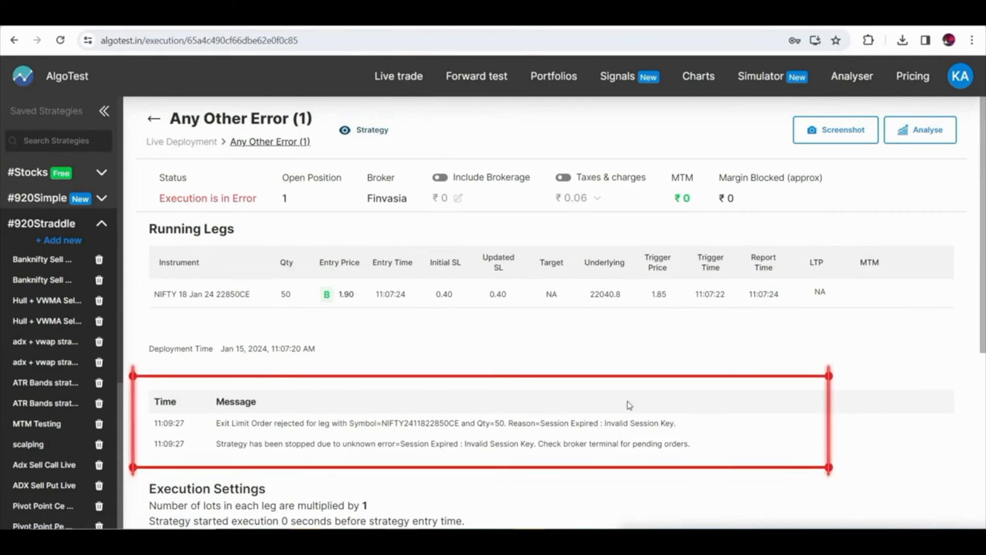
{"action": "mouse_move", "coordinate": [746, 472]}
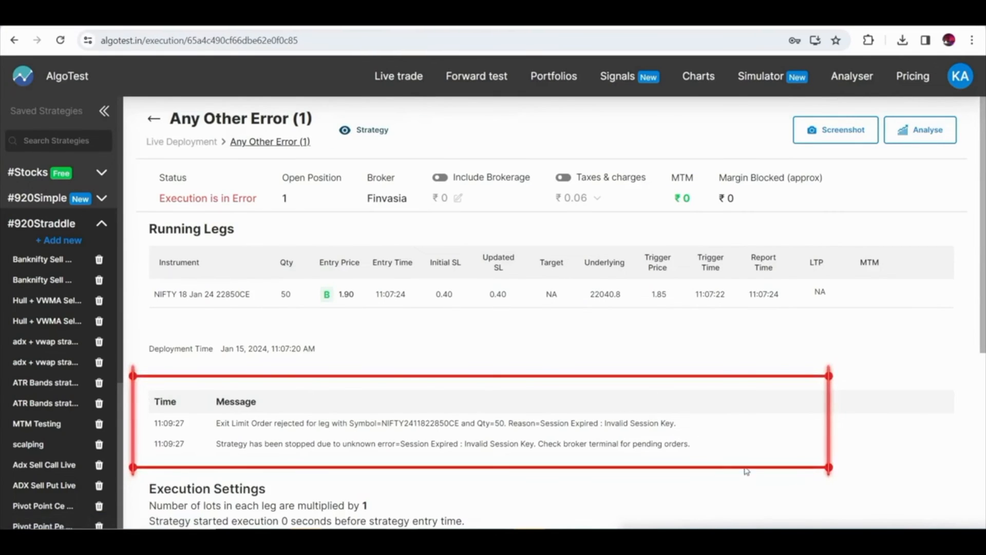
{"action": "left_click", "coordinate": [202, 39]}
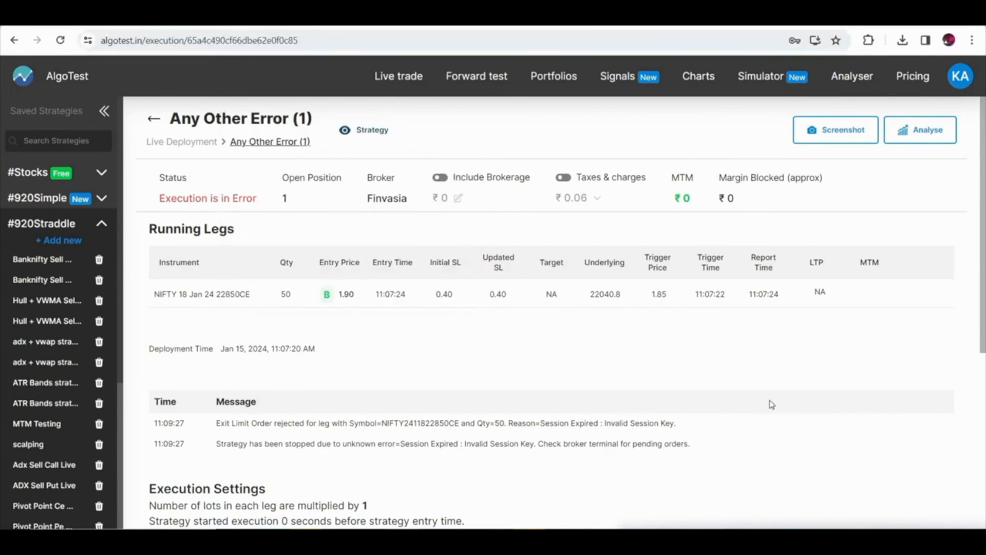
{"action": "left_click", "coordinate": [835, 129]}
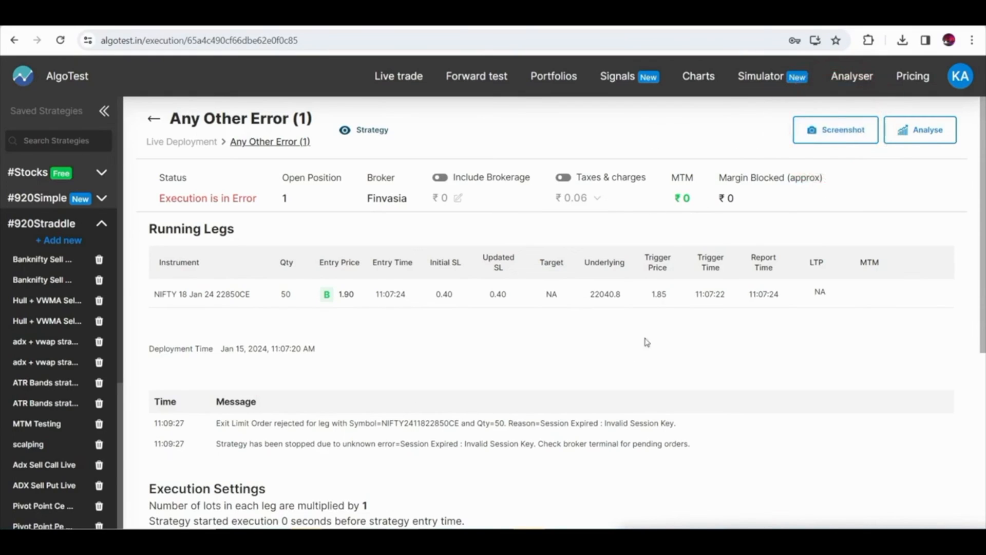
{"action": "mouse_move", "coordinate": [586, 398]}
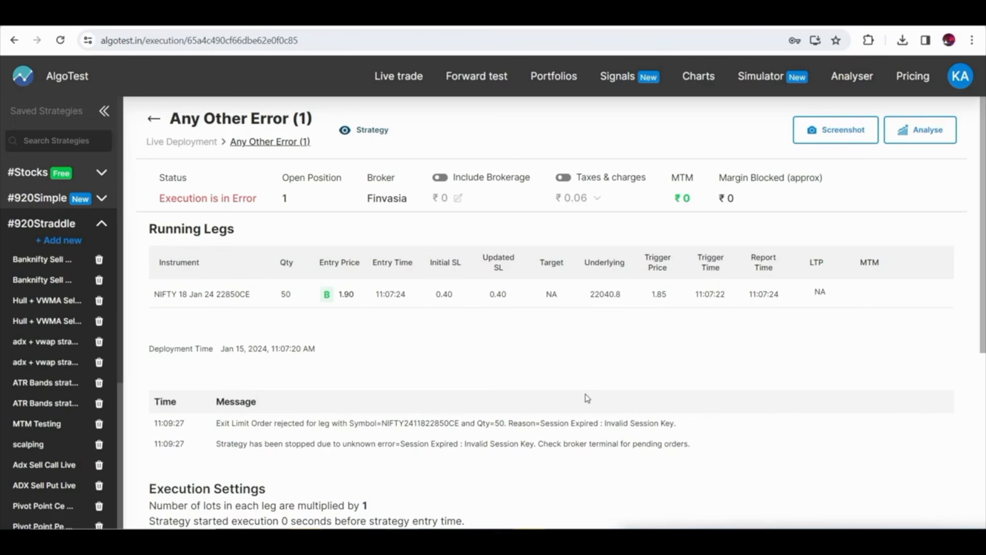